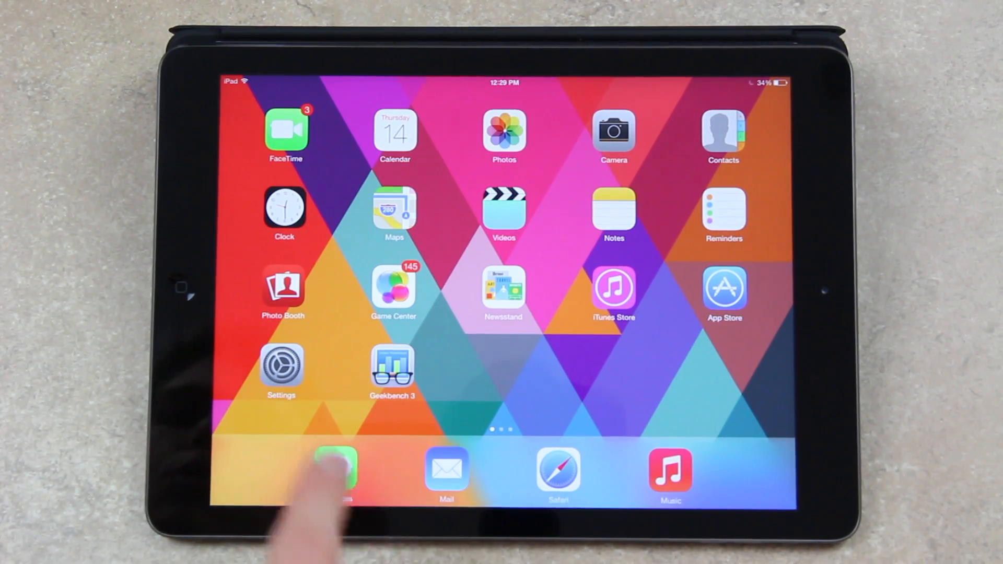
# Launch Safari and scroll into the Evasi0n article on Apple releasing iOS 7.0.4.
pyautogui.click(334, 470)
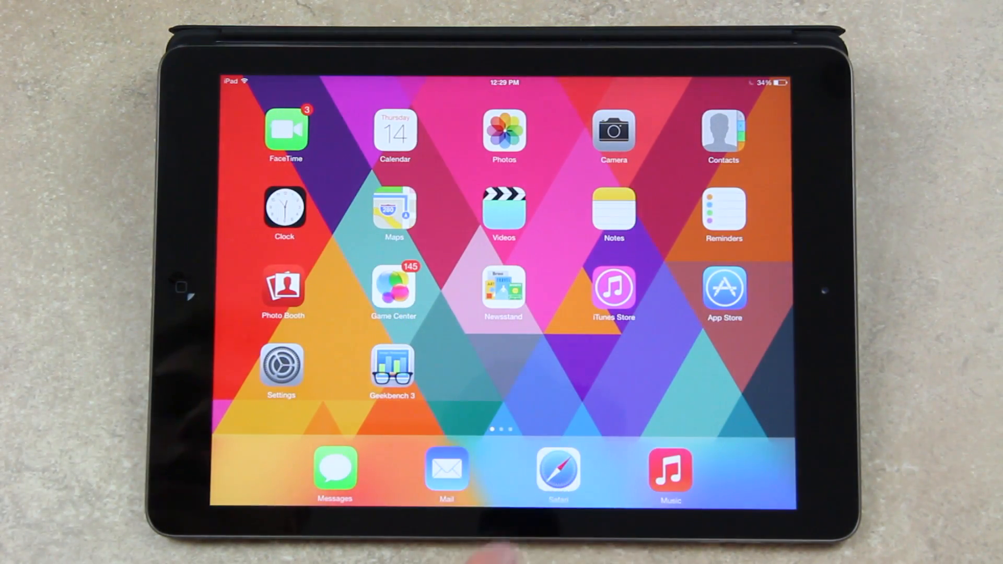
pyautogui.click(557, 472)
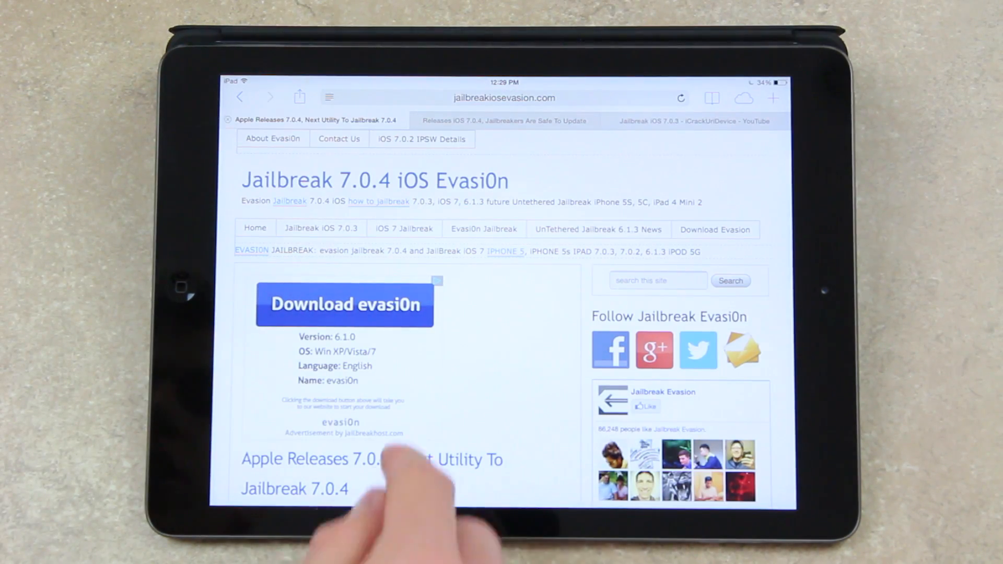
pyautogui.scroll(-3)
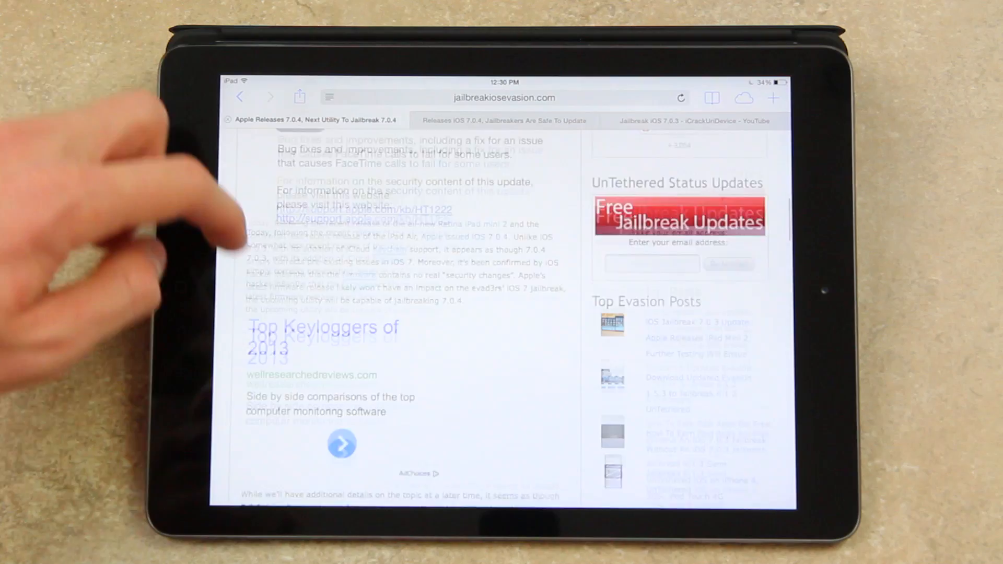
# Scroll down to the iH8sn0w and MuscleNerd tweets saying 7.0.4 changes nothing.
pyautogui.scroll(-3)
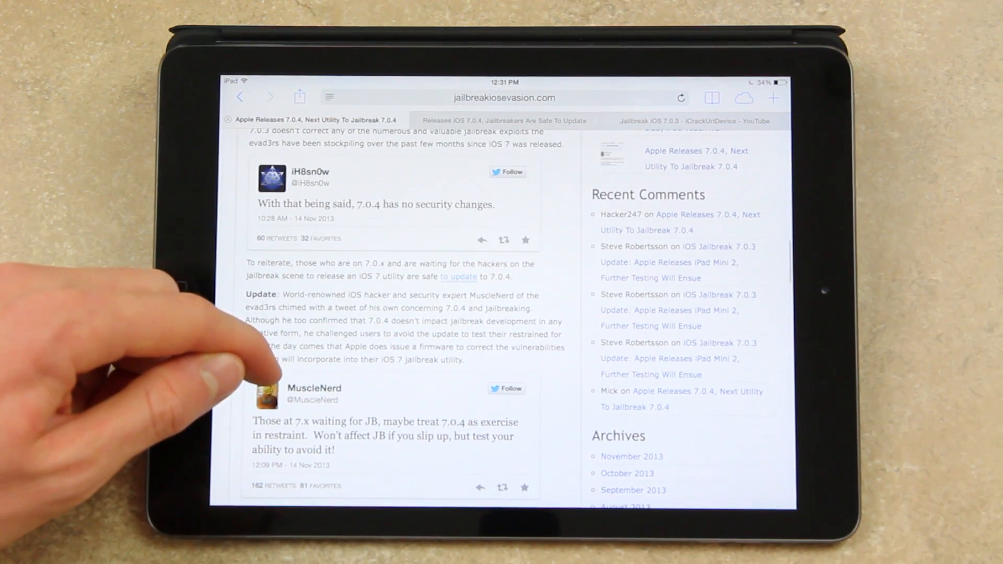
pyautogui.scroll(-3)
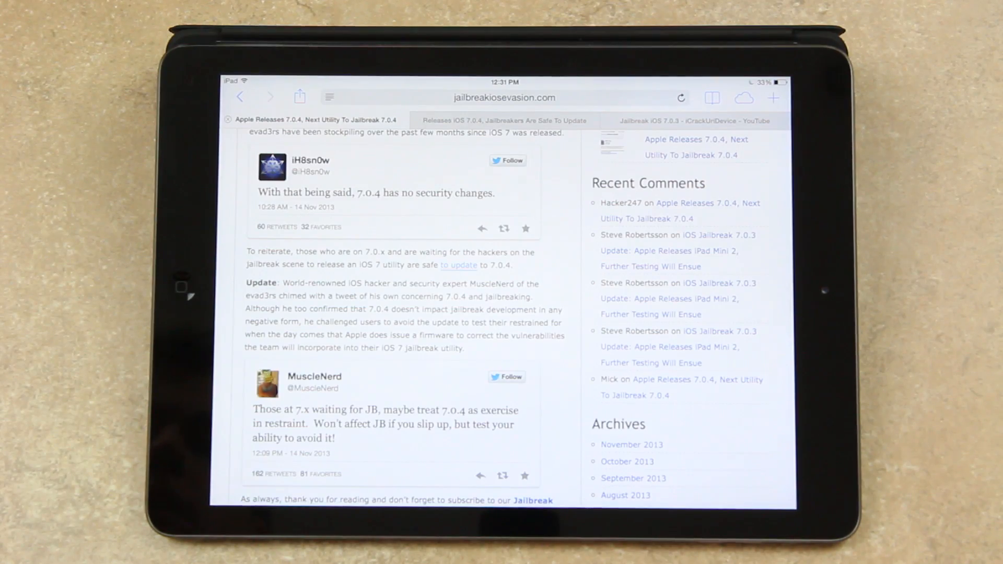
# Switch to the 'Jailbreakers Are Safe To Update' article tab and skim it.
pyautogui.click(502, 120)
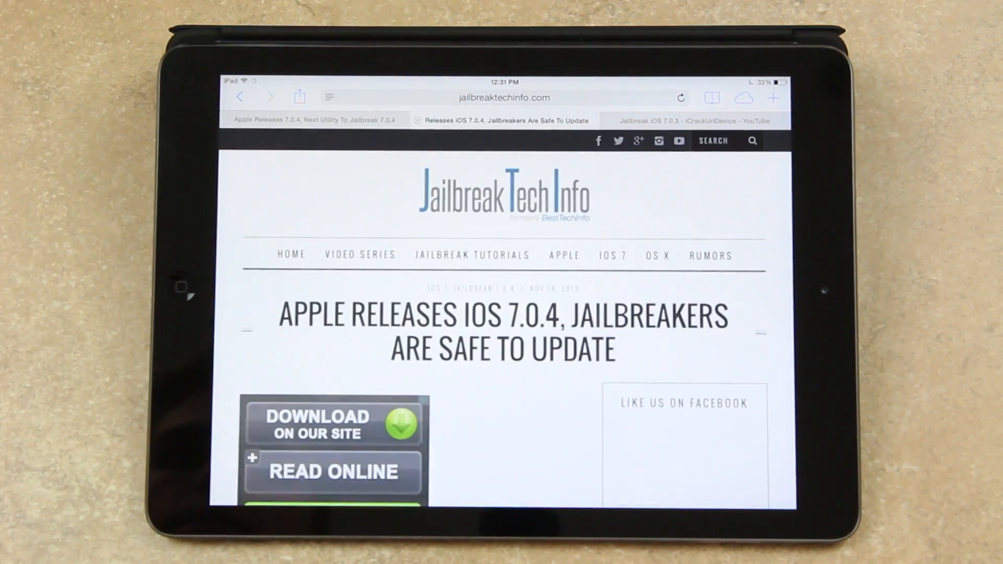
pyautogui.scroll(-3)
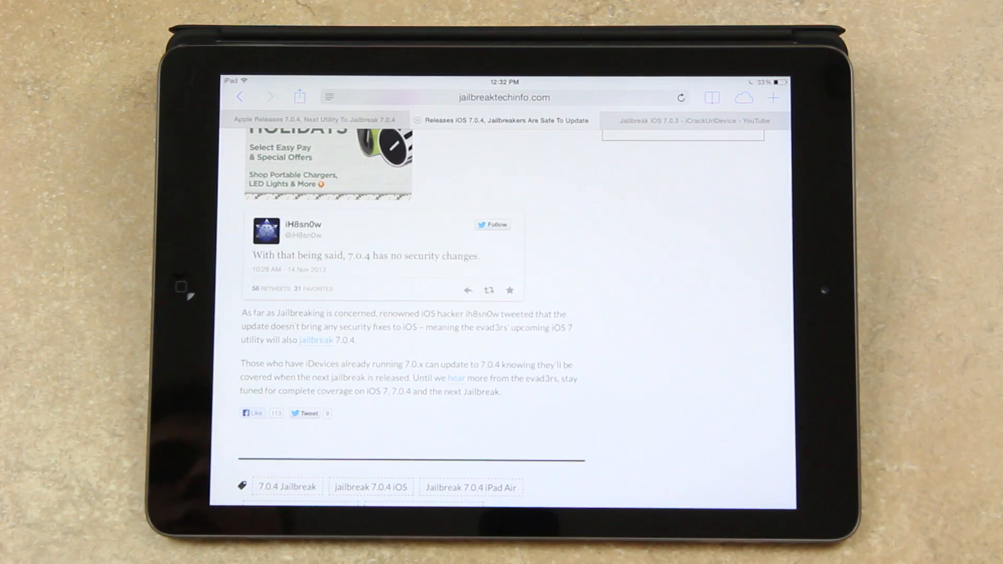
# Switch to the iCrackUriDevice YouTube tab and scroll to its recent uploads.
pyautogui.click(683, 120)
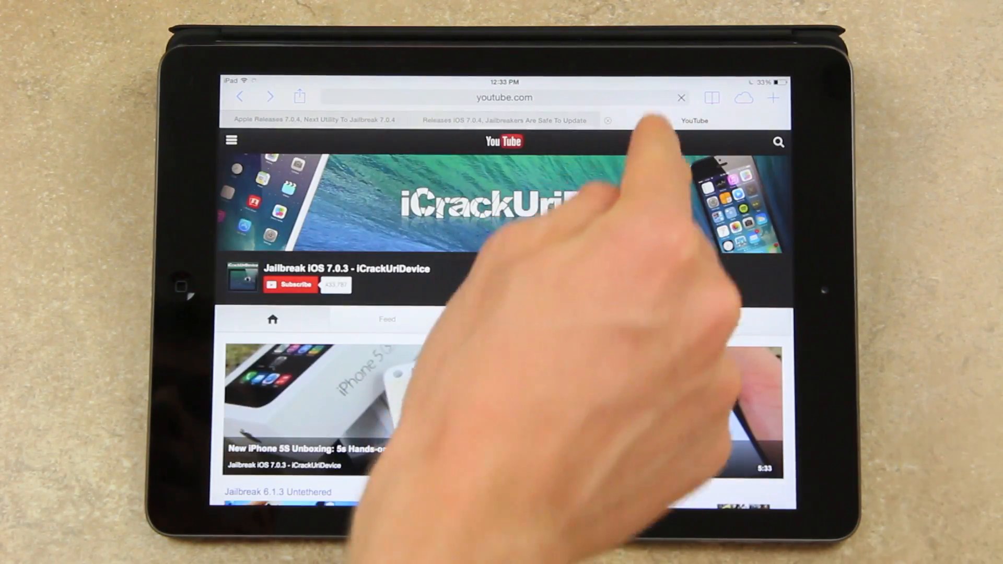
pyautogui.scroll(-3)
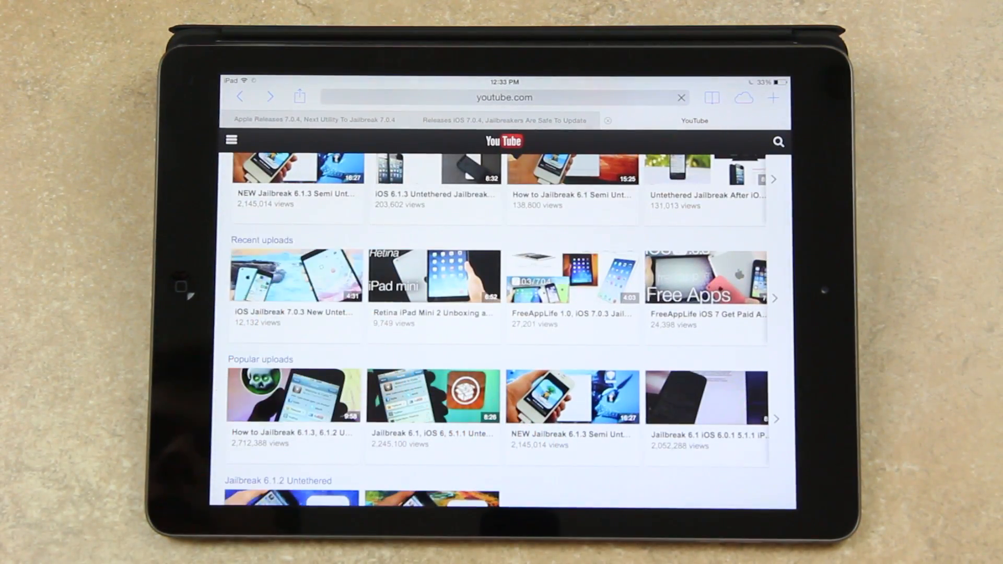